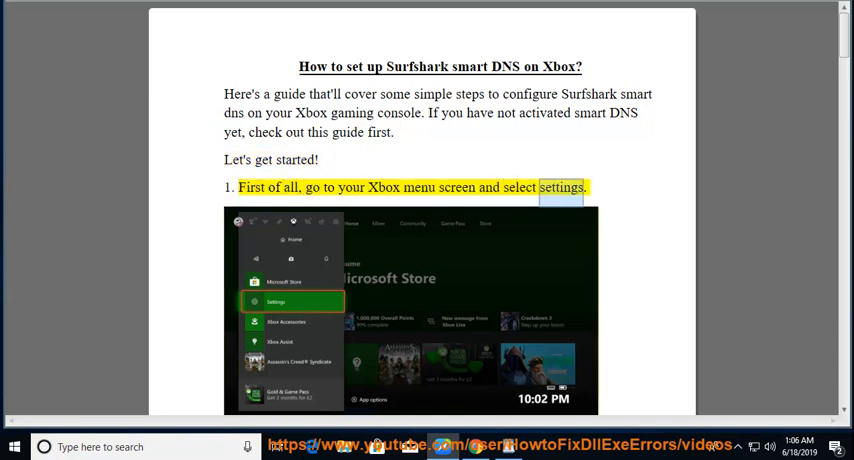
Step: Follow the read-aloud down from the guide's title through steps 1–6 as sentences highlight
scroll("down", 3)
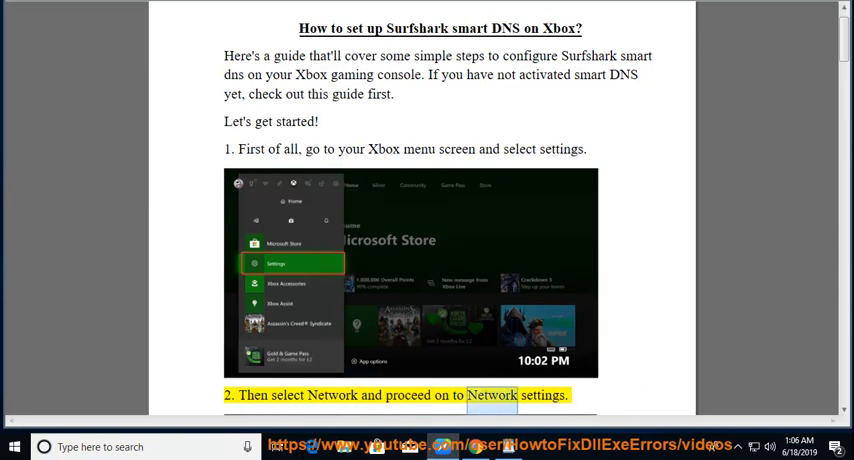
scroll("down", 3)
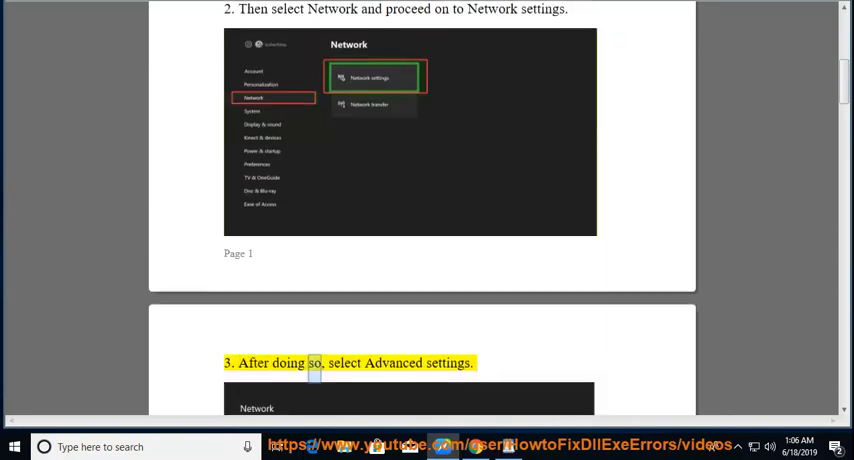
scroll("down", 3)
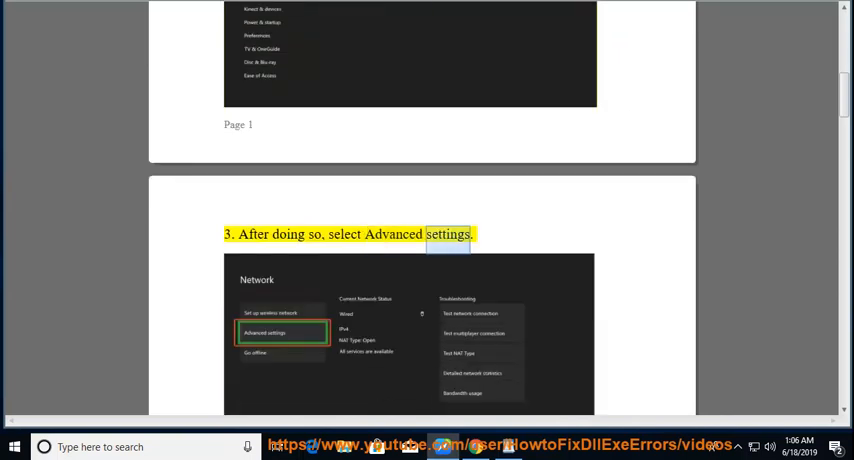
scroll("down", 3)
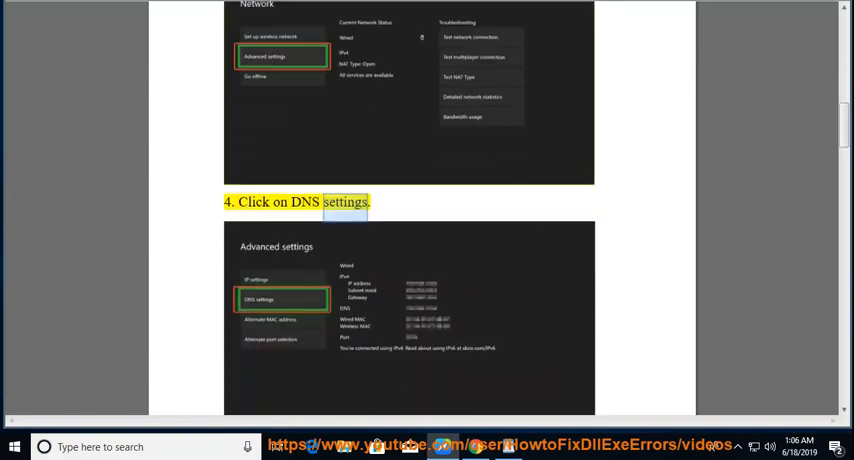
scroll("down", 3)
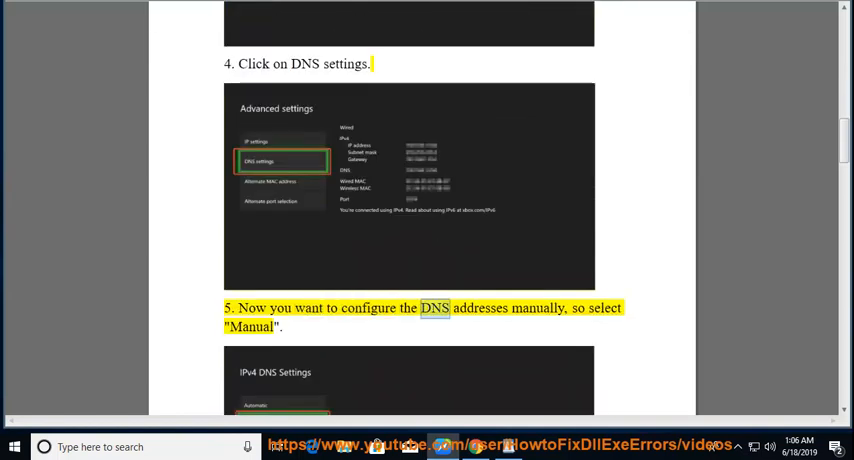
scroll("down", 3)
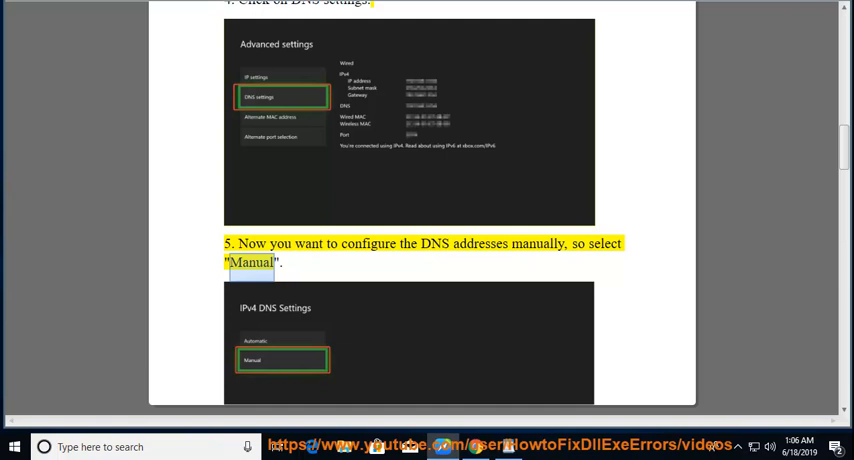
scroll("down", 3)
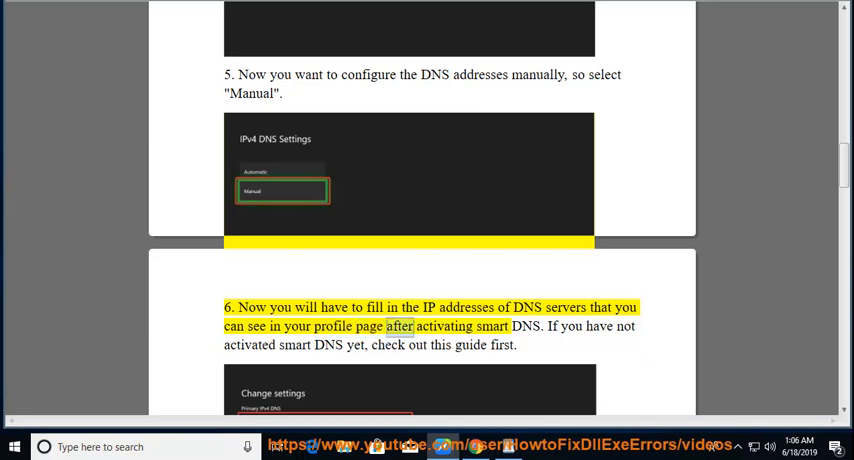
Step: Select a word in the page and continue scrolling through the secondary DNS note toward step 7
double_click(524, 326)
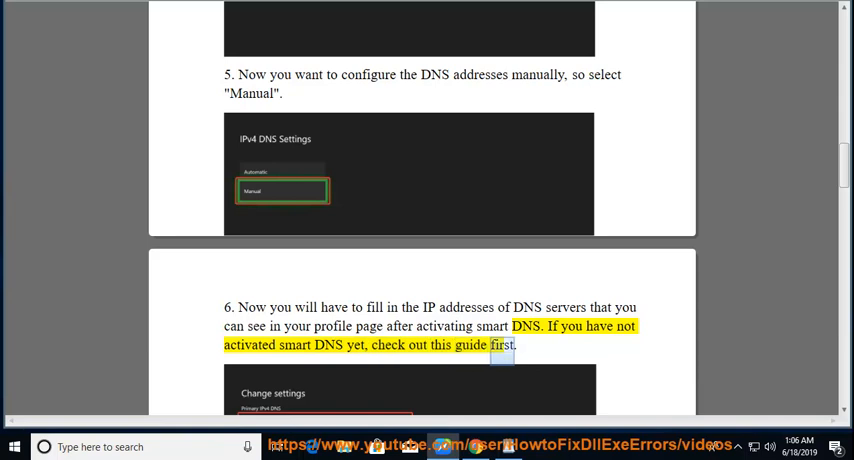
scroll("down", 3)
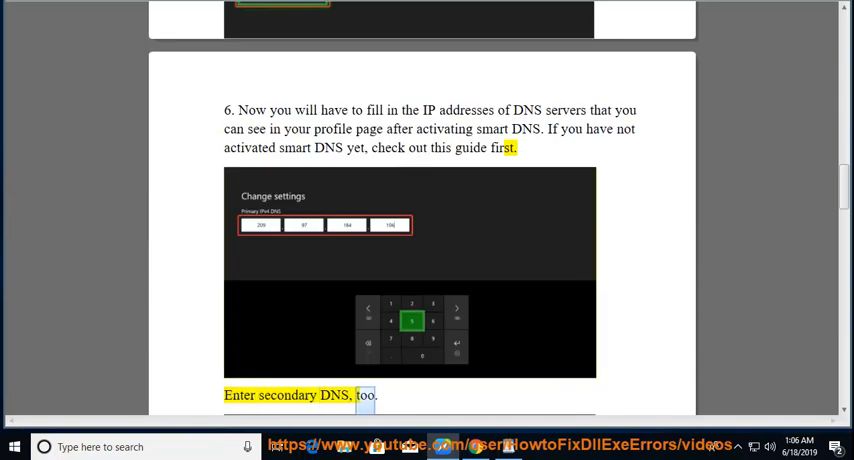
scroll("down", 3)
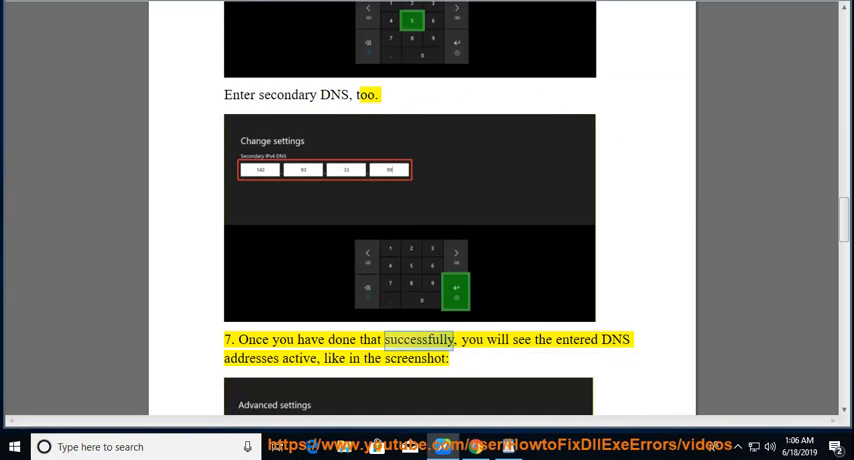
Step: Follow the narration through step 7 and the Language & Location settings section
scroll("down", 3)
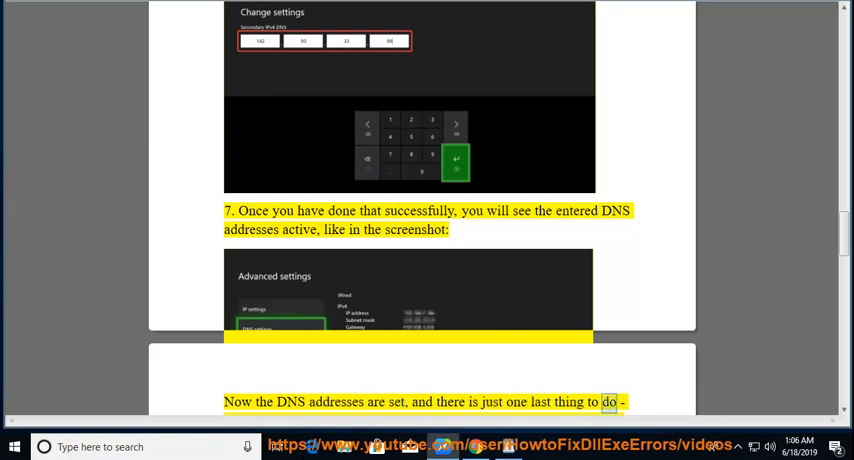
scroll("down", 3)
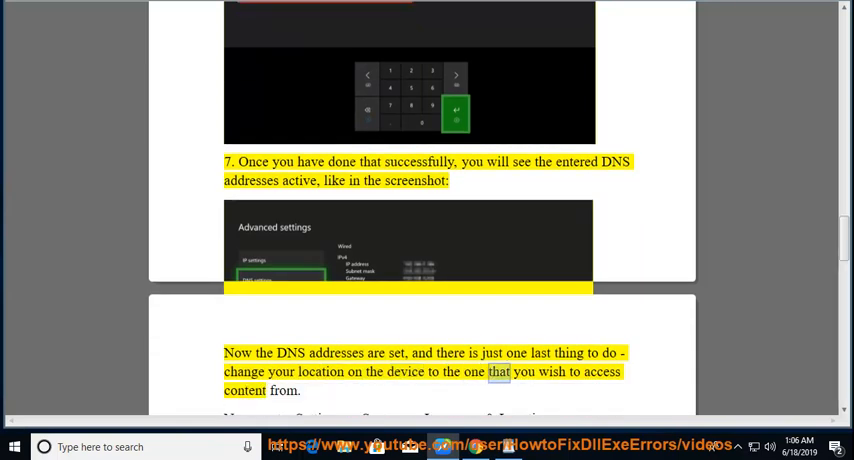
scroll("down", 3)
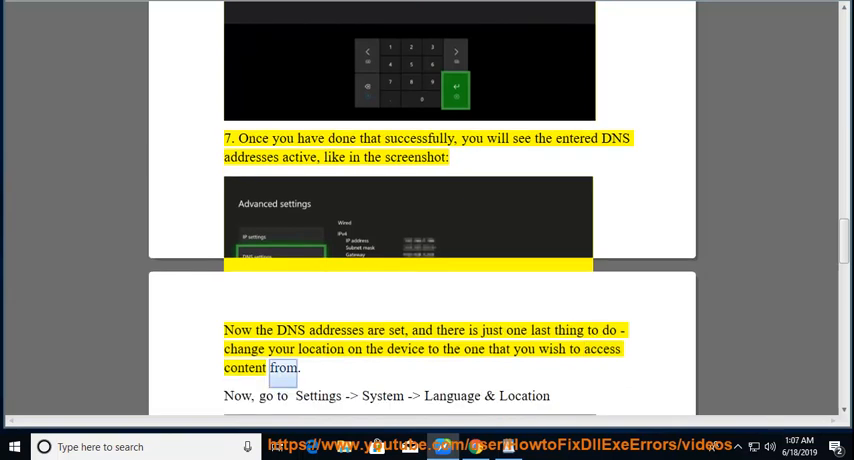
scroll("down", 3)
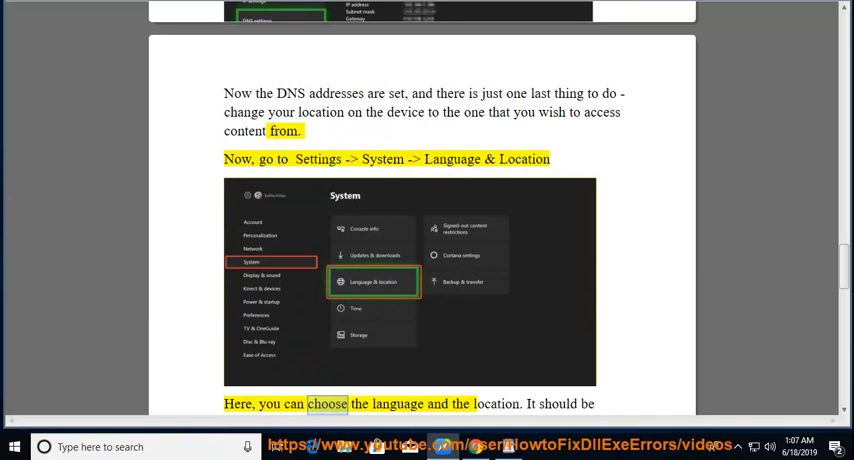
scroll("down", 3)
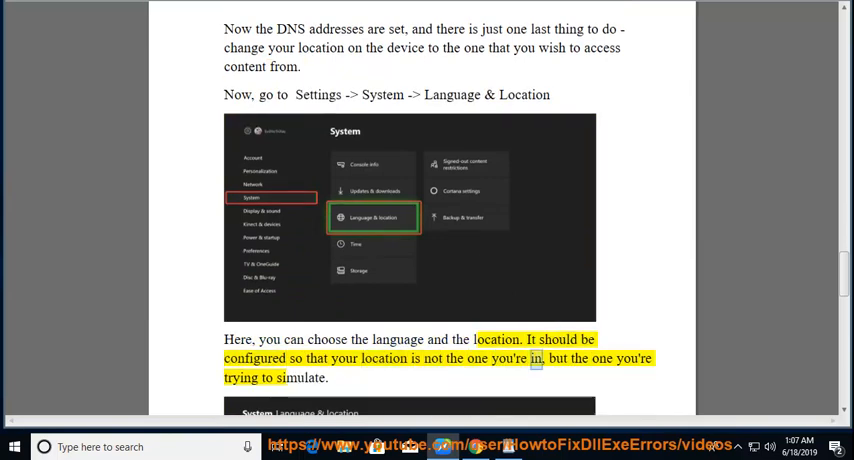
Step: Scroll through the Xbox restart advice to the closing 'That's it!' line as it is read
scroll("down", 3)
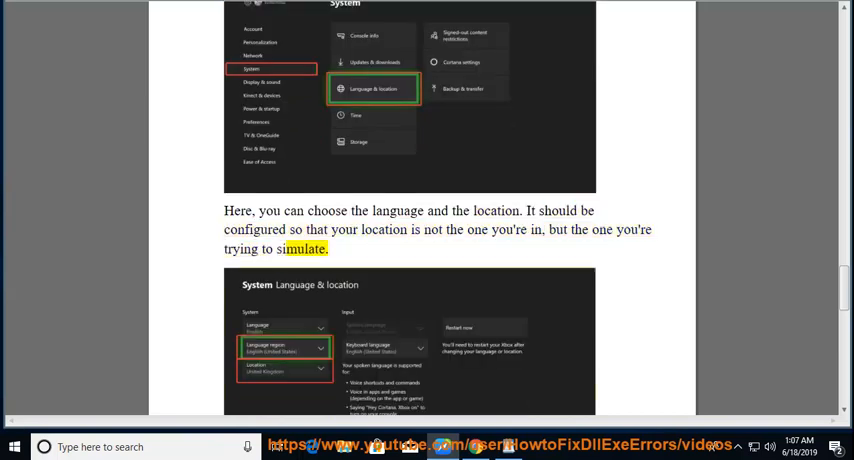
scroll("down", 3)
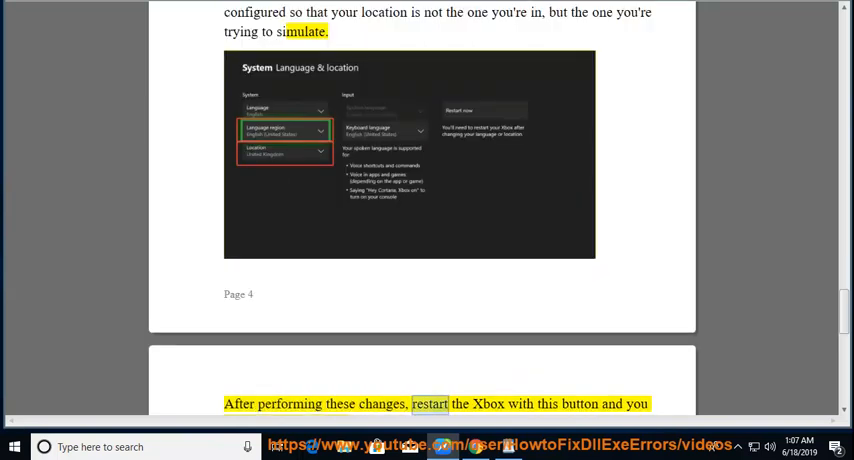
scroll("down", 3)
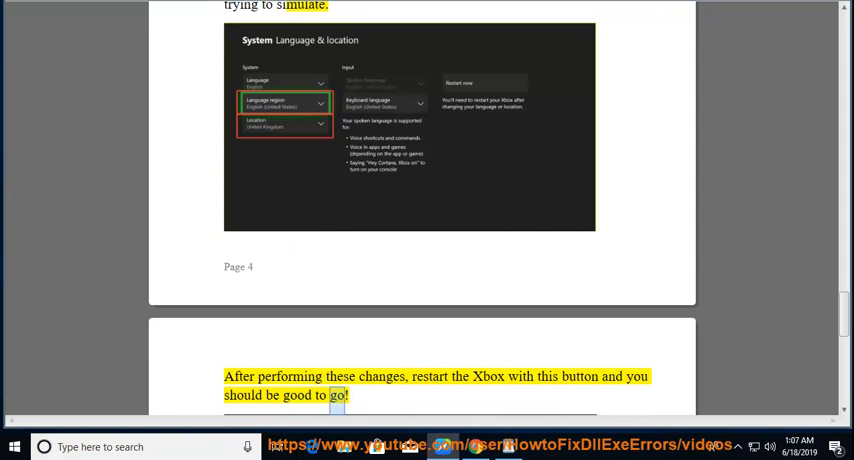
scroll("down", 3)
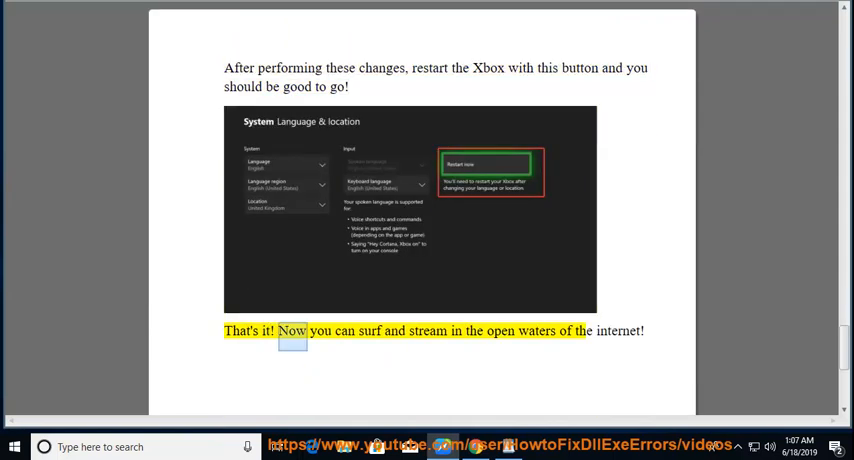